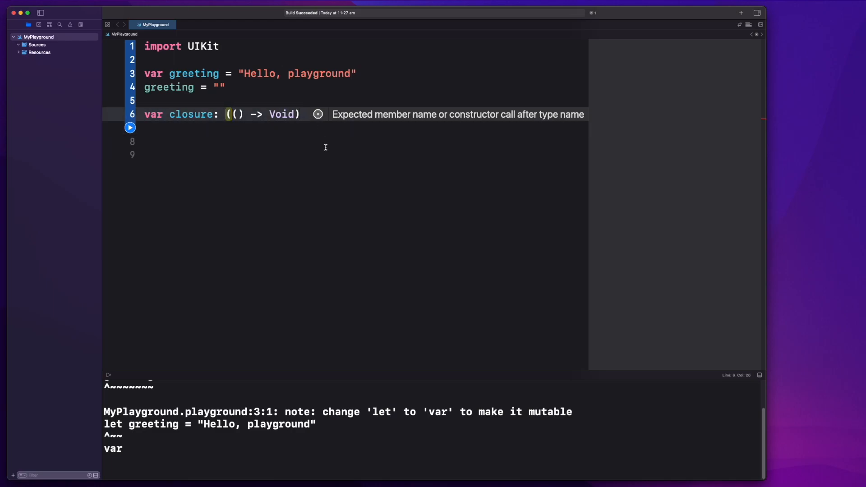
# Step: Insert a blank line below the closure variable declaration on line 6
pyautogui.press('Return')
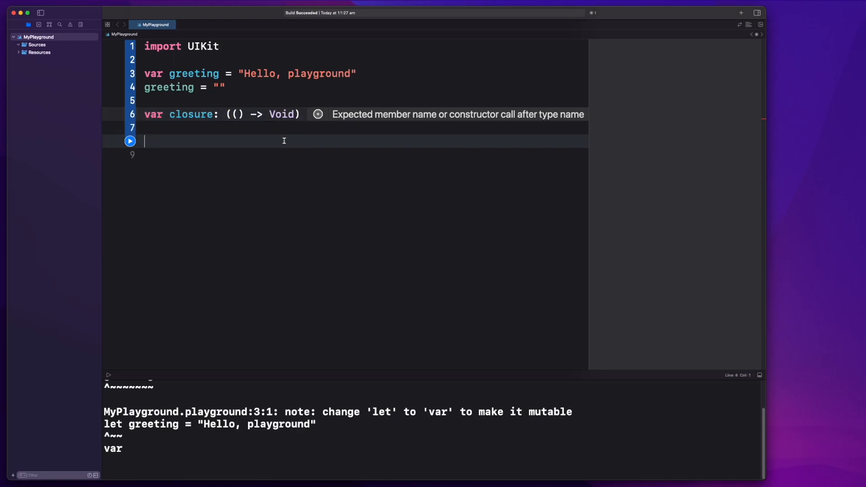